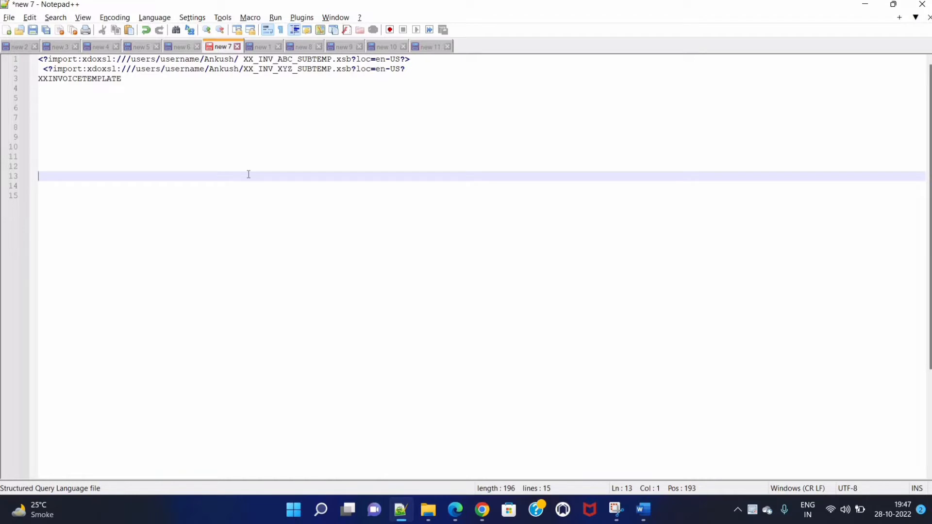
- Note 'How sub template BIP', '2 DIFFERENT TEMPLATES' and '2 Business units' on separate lines
type("How")
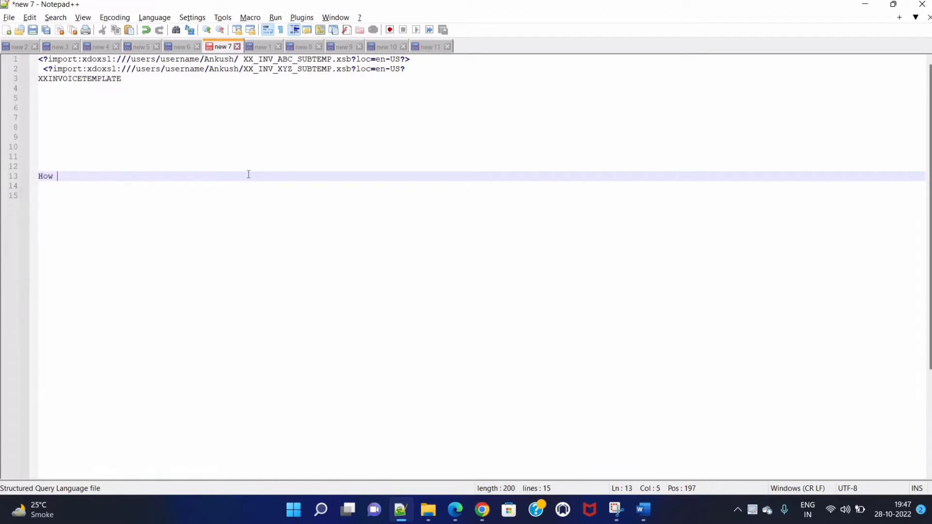
type("sub template BIP")
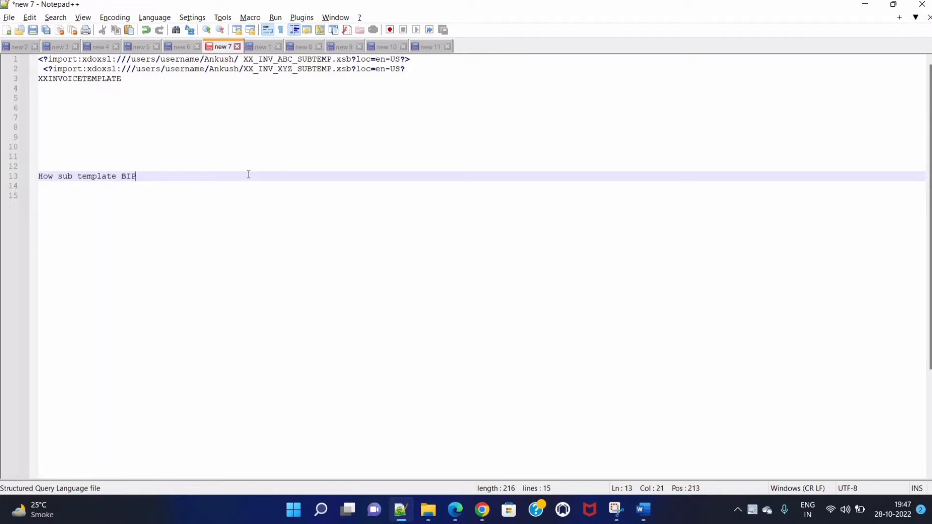
key("Enter")
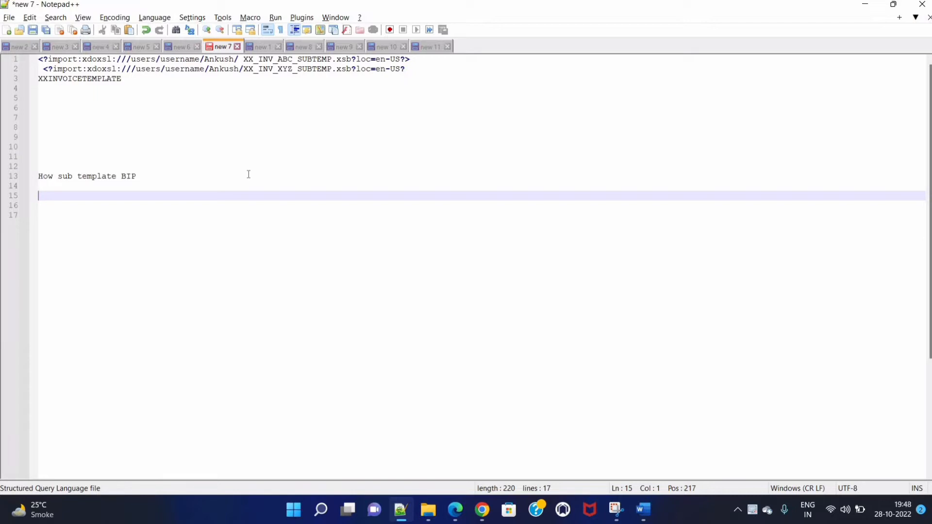
type("2 DIFFERENT TEMPLATES")
left_click(480, 214)
type("2 BU")
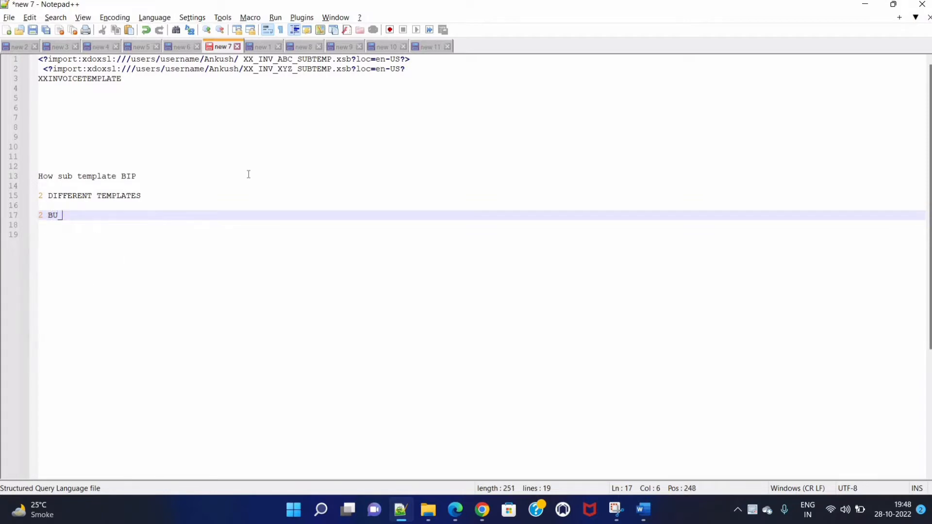
type("u")
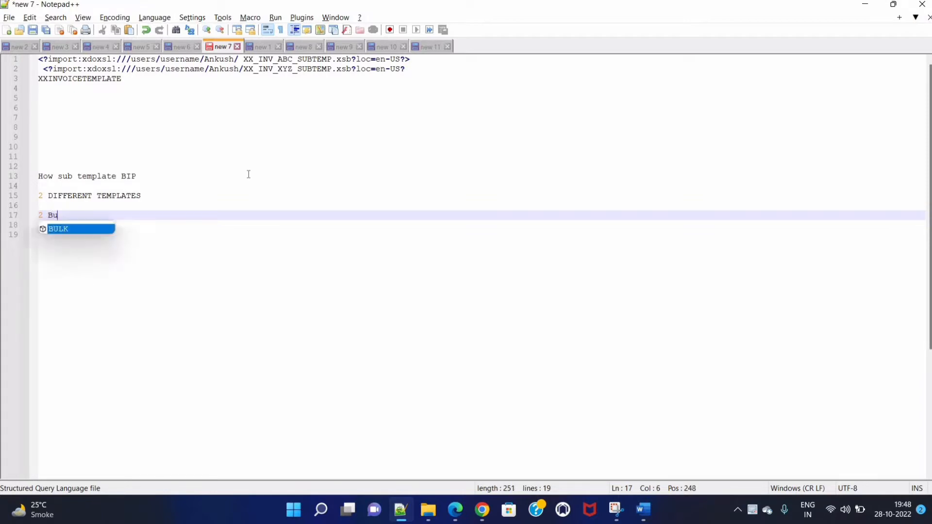
type("siness units")
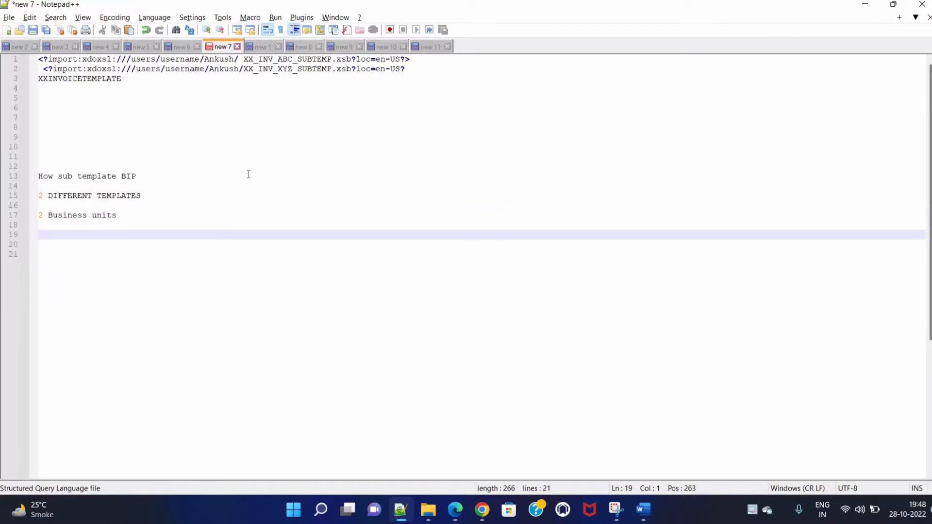
- Add the BU_NAME lines identifying the business unit field for each template
type("B")
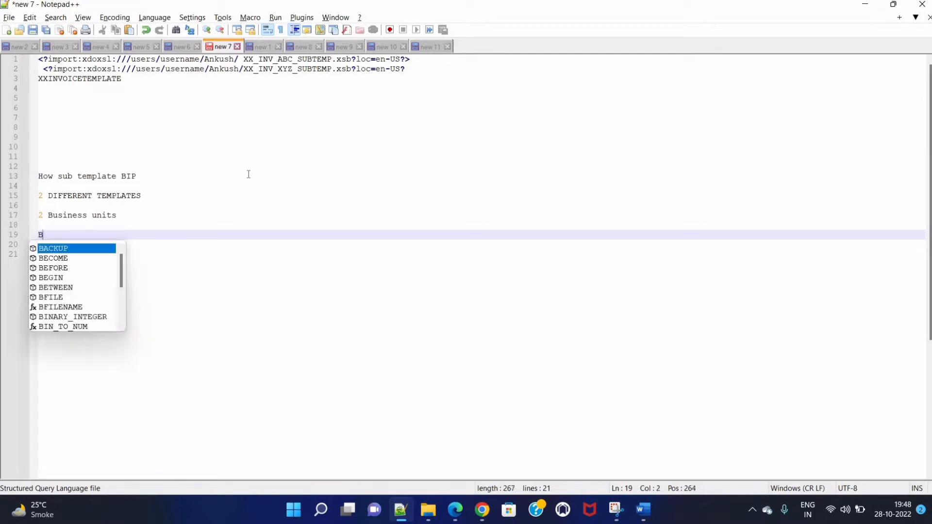
type("U_NA")
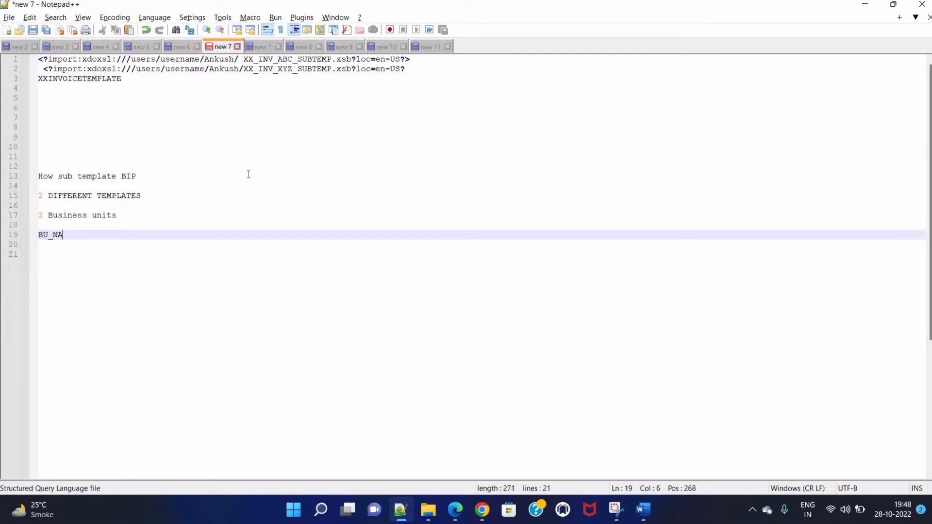
type("ME 1")
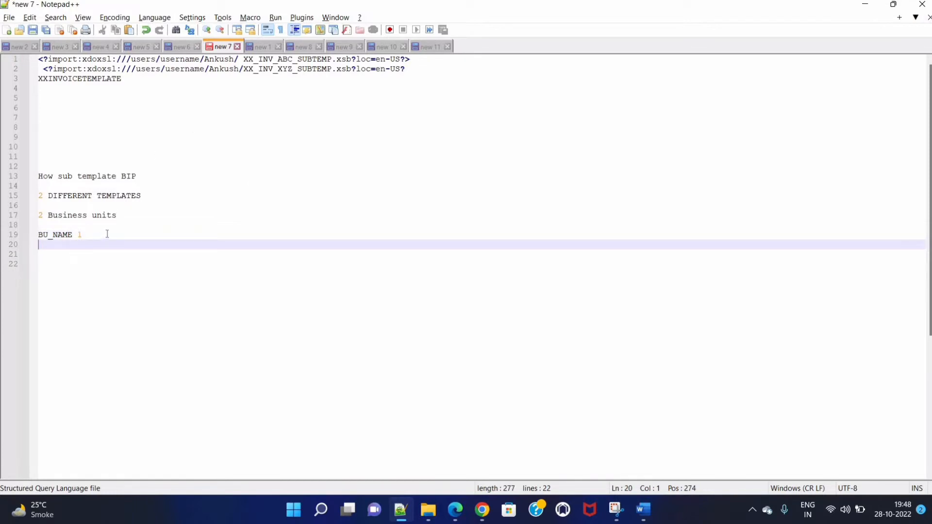
type("BU_N")
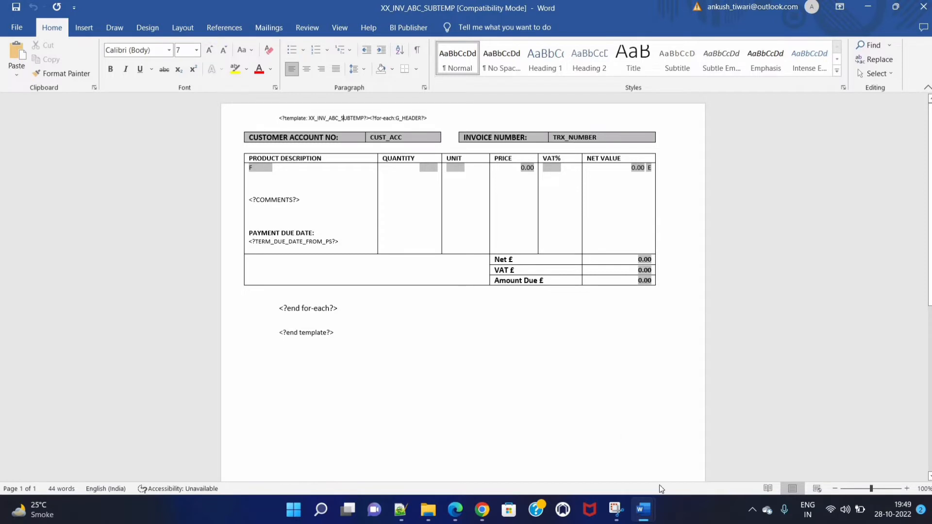
mouse_move(641, 510)
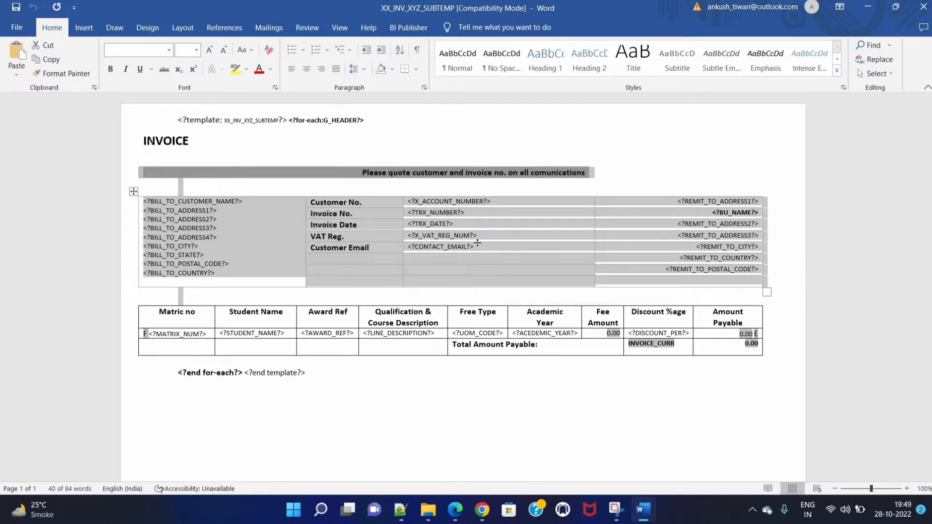
mouse_move(464, 226)
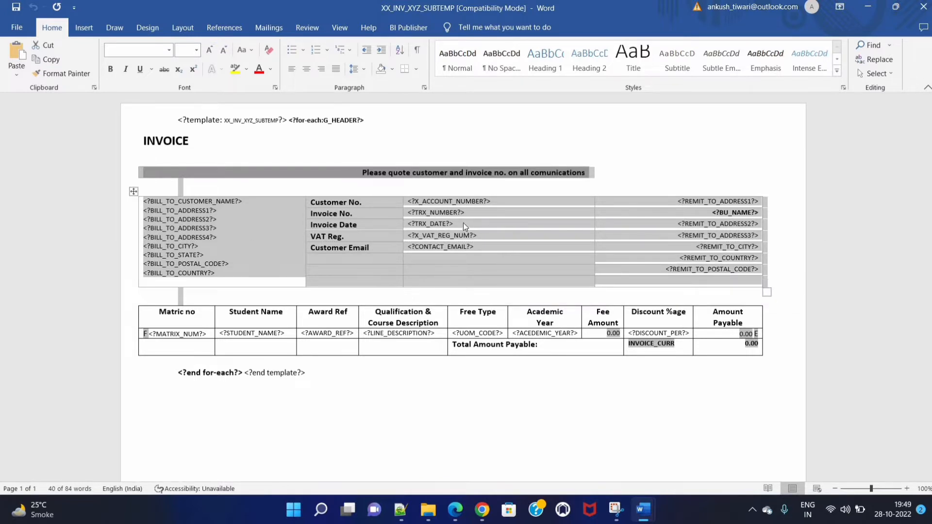
- View the XX_INV_ABC_SUBTEMP and XX_INV_XYZ_SUBTEMP documents in Word
left_click(464, 212)
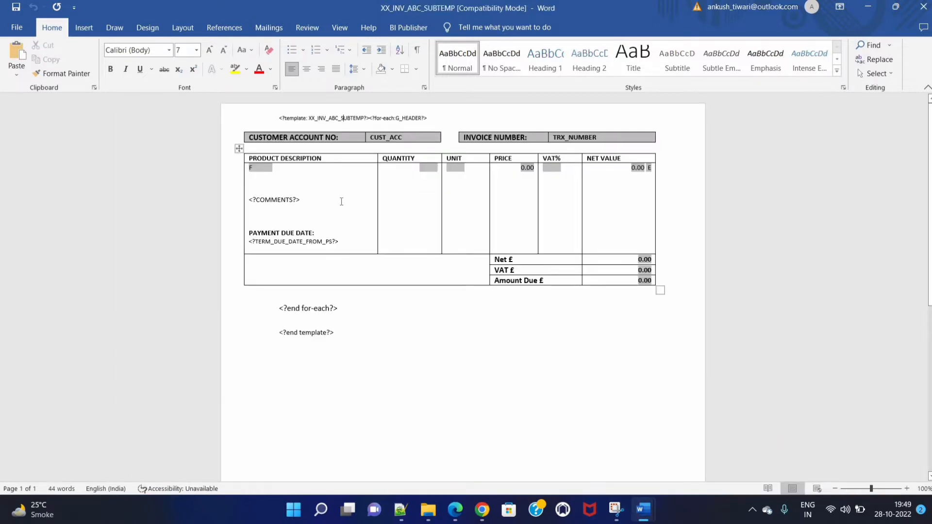
mouse_move(523, 93)
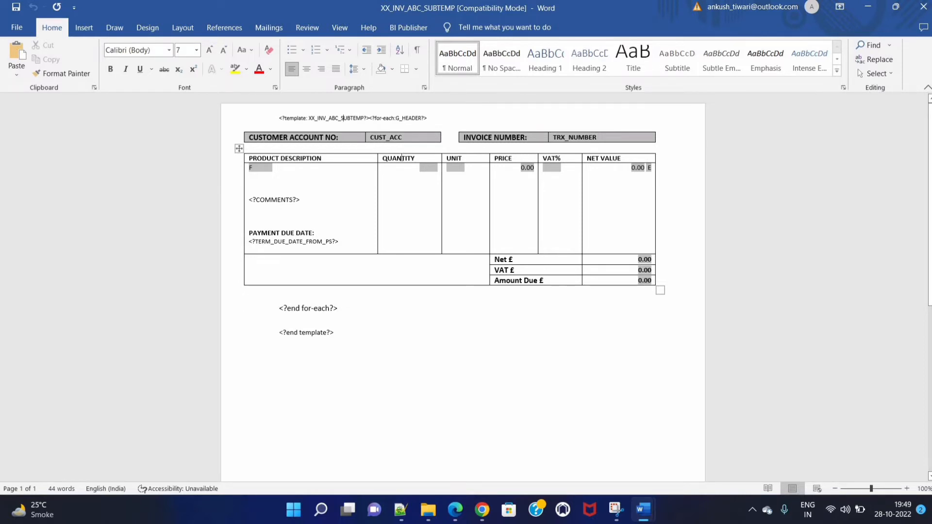
mouse_move(663, 491)
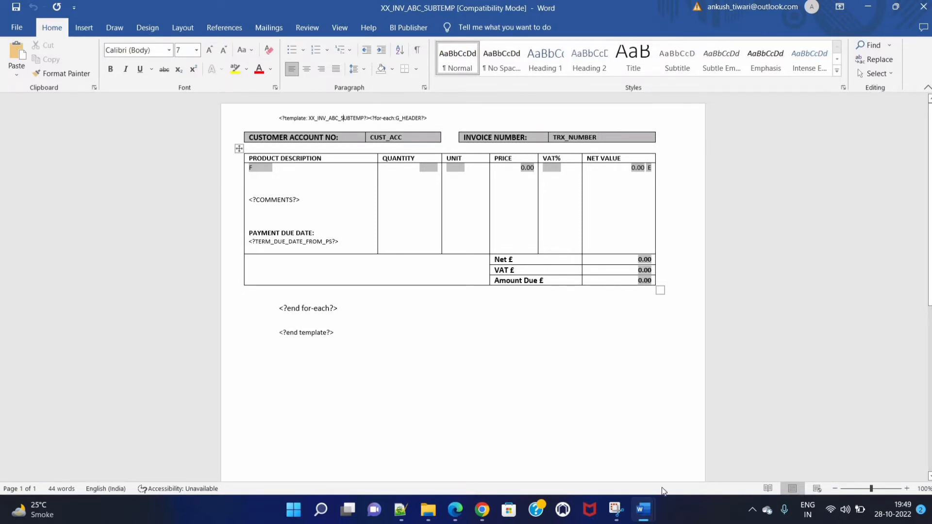
mouse_move(642, 509)
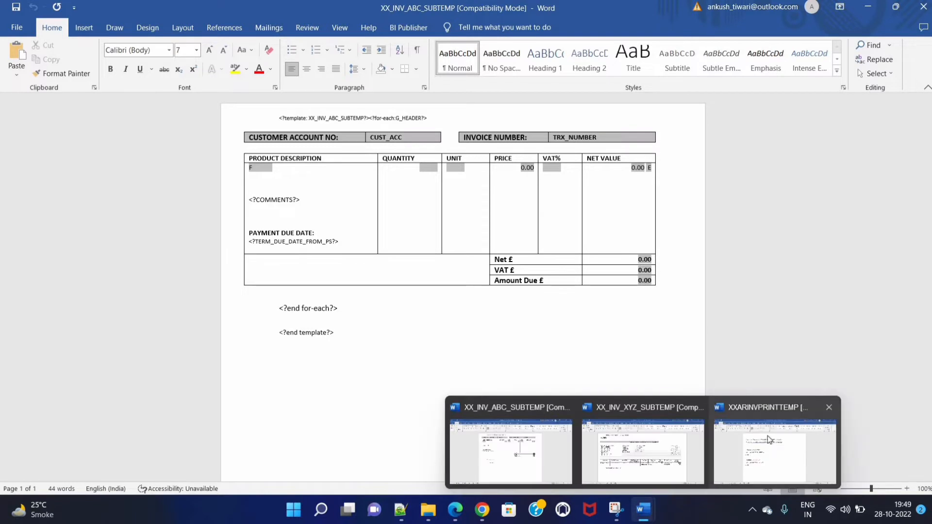
- Switch to the main XXARINVPRINTTEMP template that imports both sub-templates
left_click(773, 454)
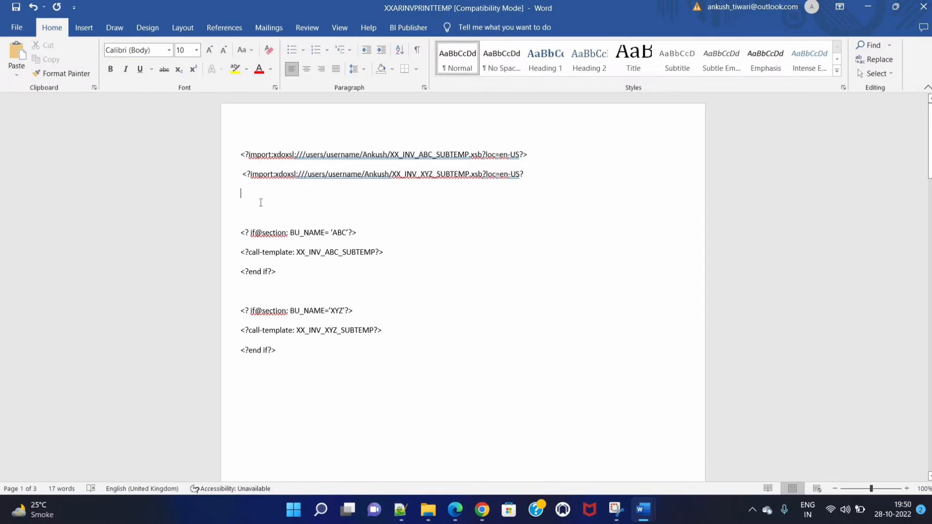
mouse_move(780, 425)
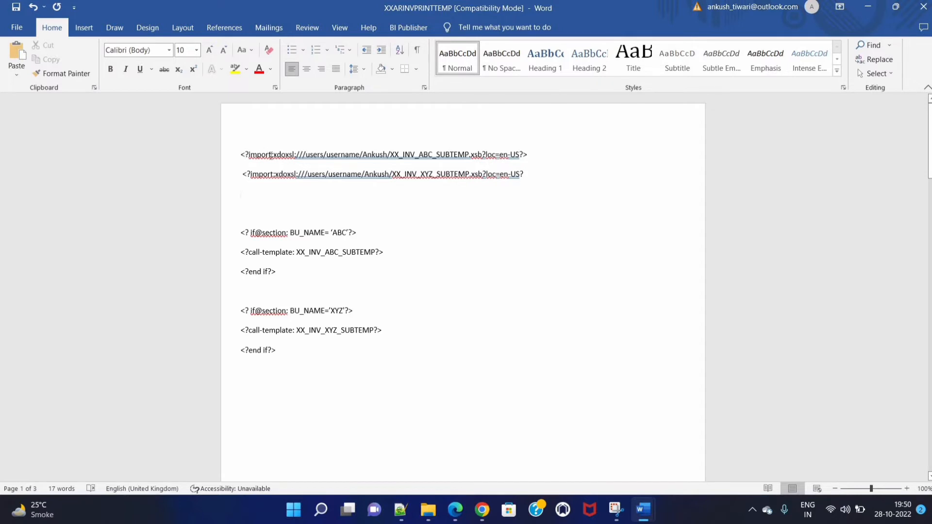
double_click(282, 155)
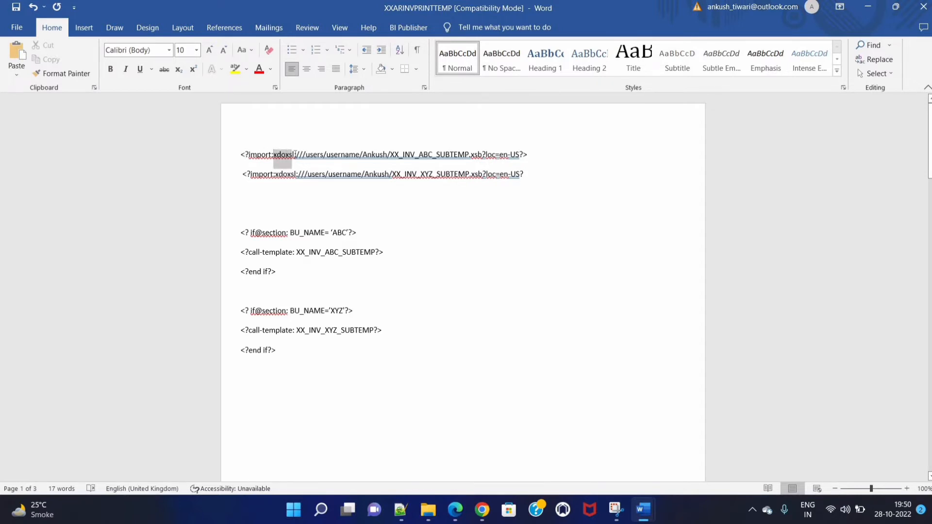
double_click(259, 154)
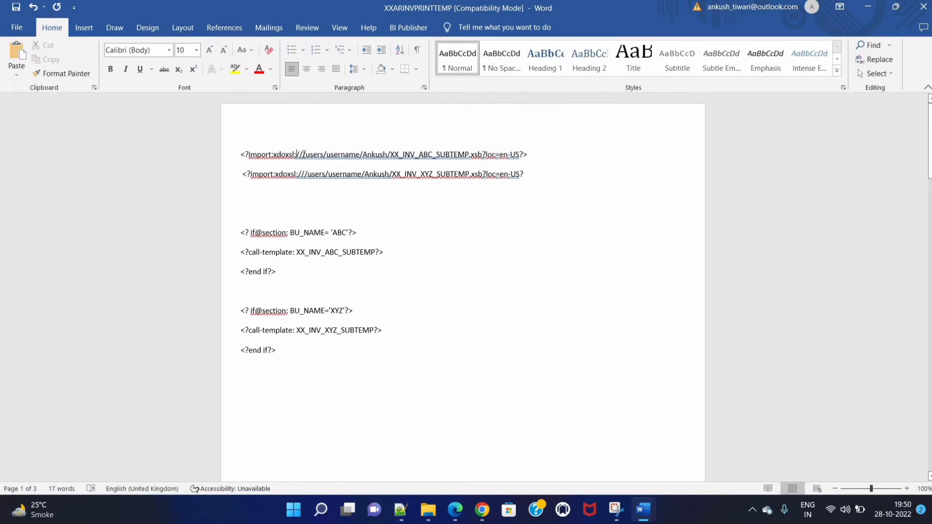
left_click_drag(300, 155, 386, 155)
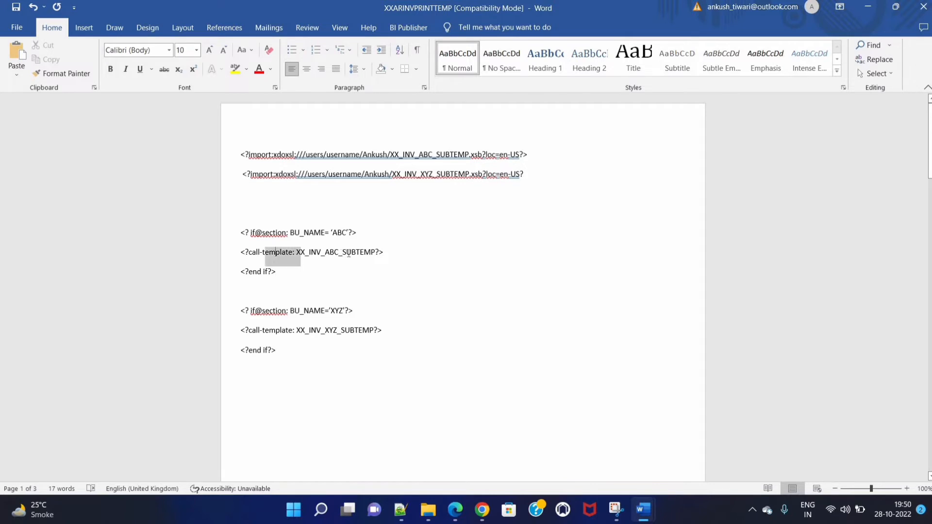
double_click(338, 252)
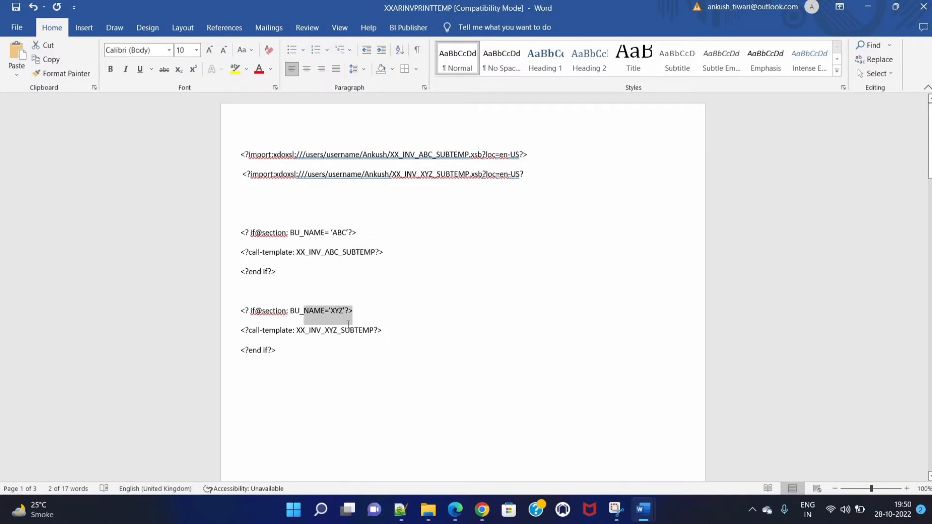
left_click_drag(347, 322, 356, 330)
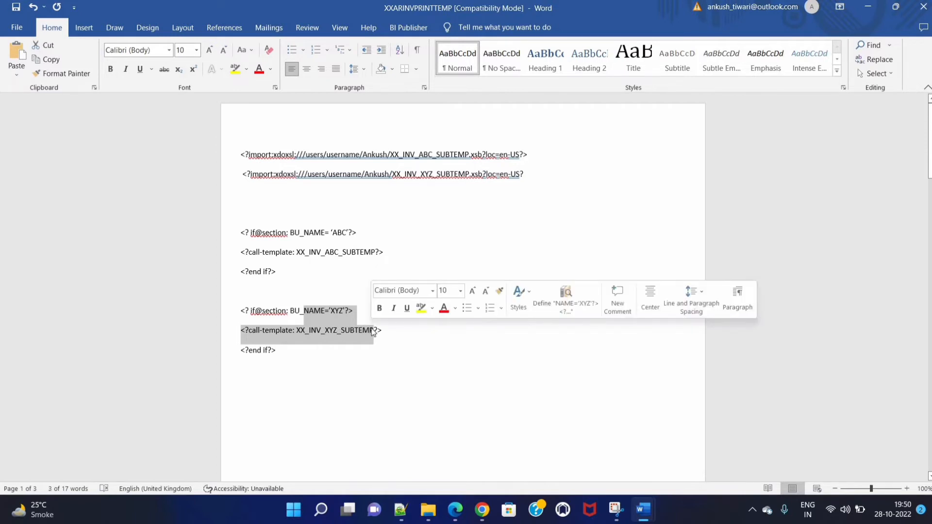
mouse_move(454, 510)
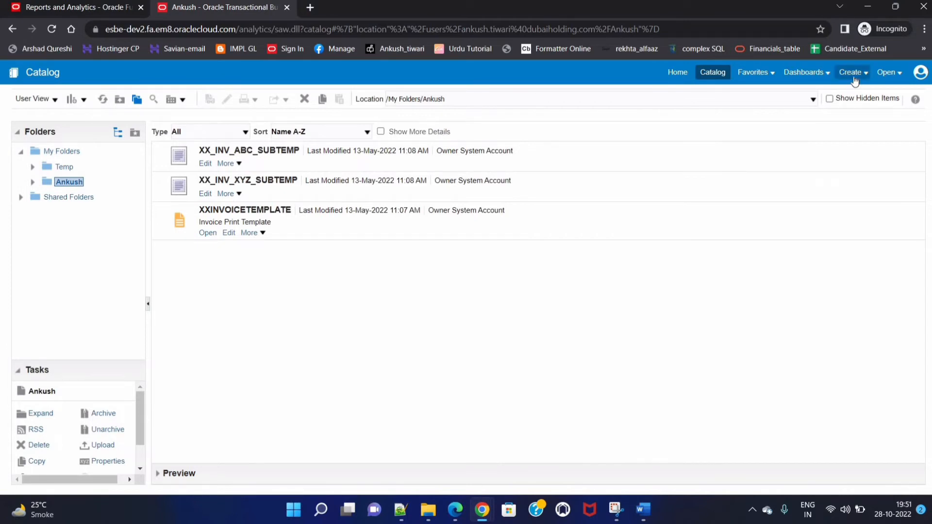
- Create a new Sub Template from the catalog's Published Reporting options
left_click(851, 72)
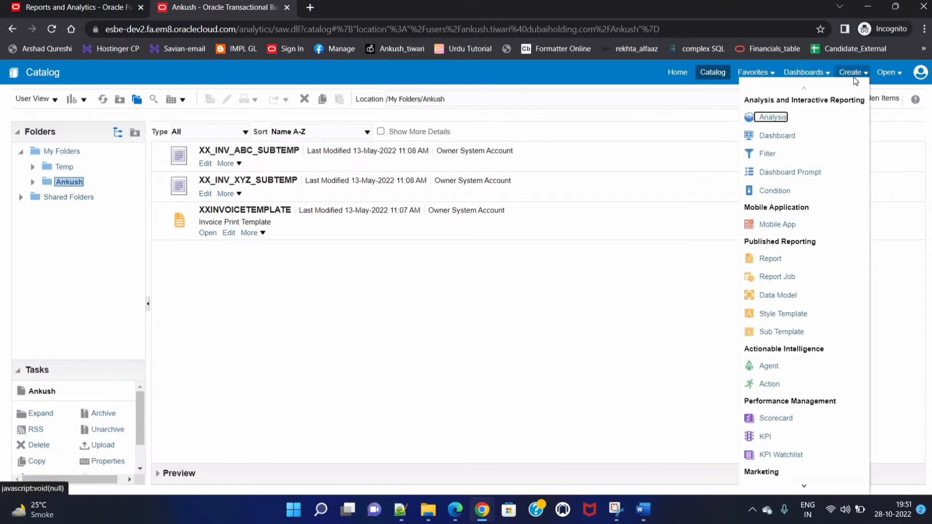
mouse_move(782, 180)
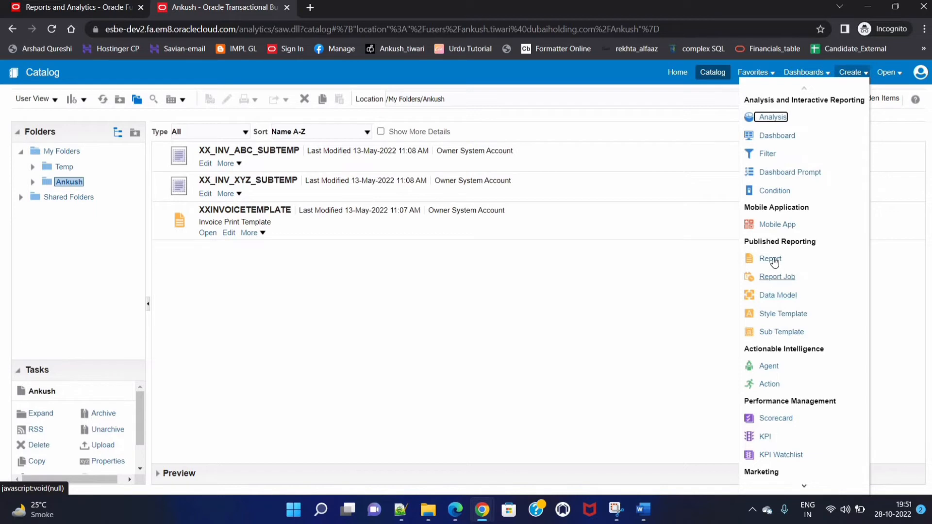
mouse_move(780, 335)
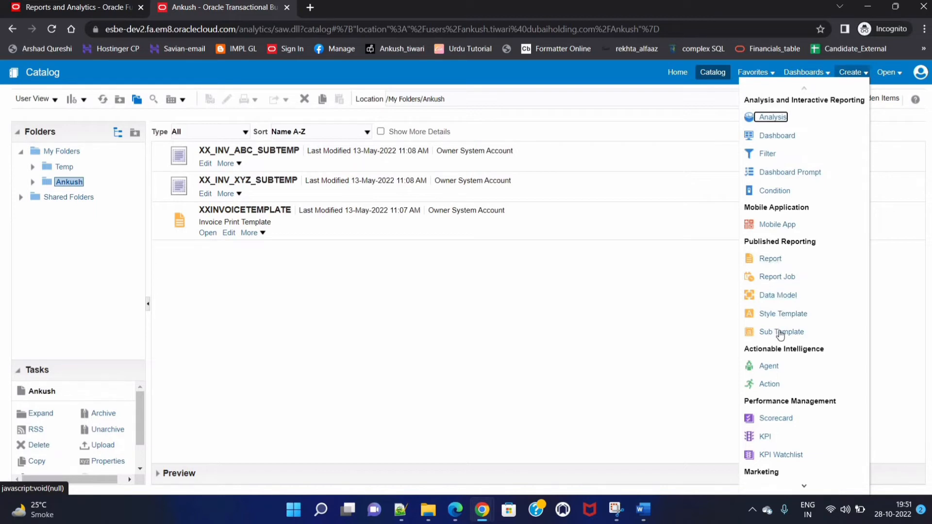
mouse_move(780, 332)
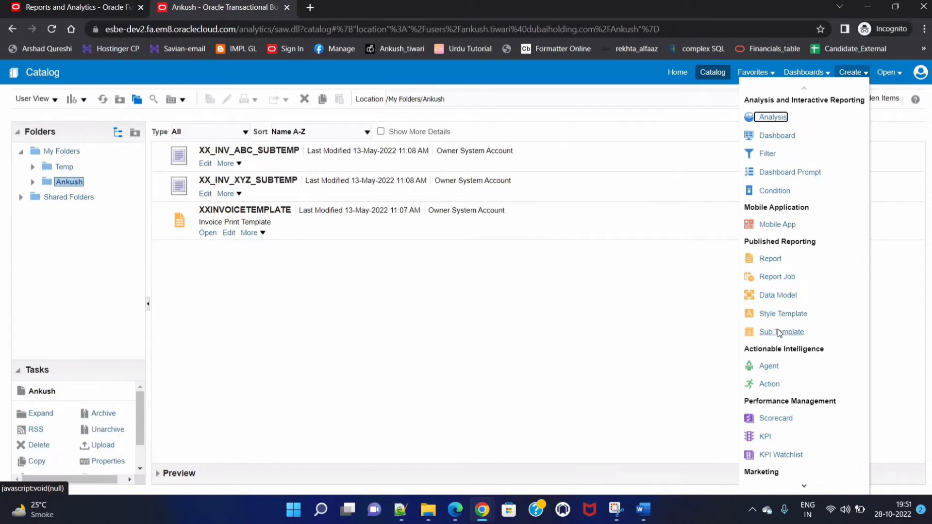
left_click(781, 331)
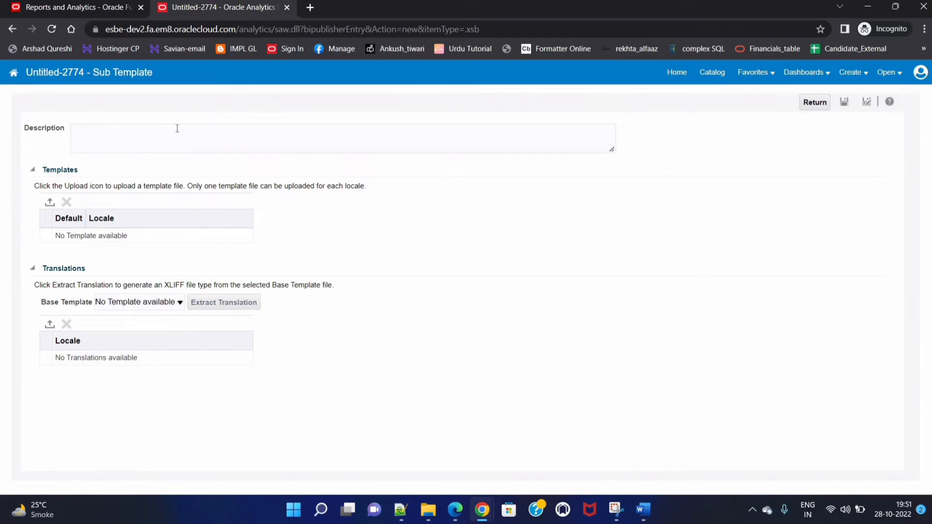
mouse_move(50, 203)
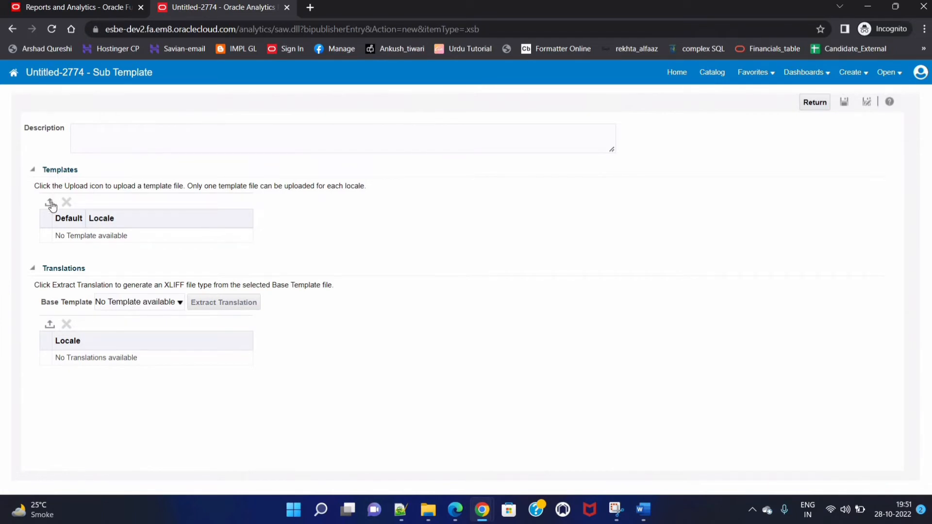
- Upload XX_INV_ABC_SUBTEMP.rtf as the sub template's English default template
left_click(50, 203)
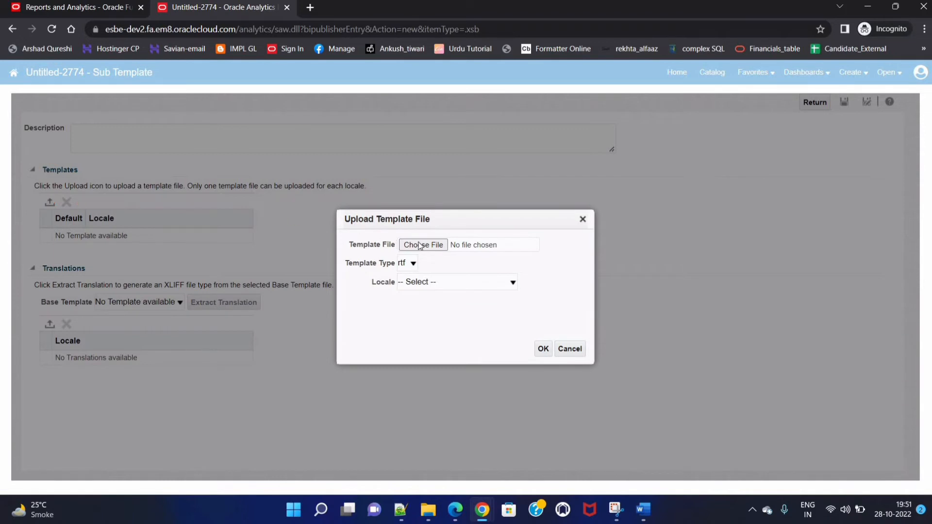
mouse_move(422, 245)
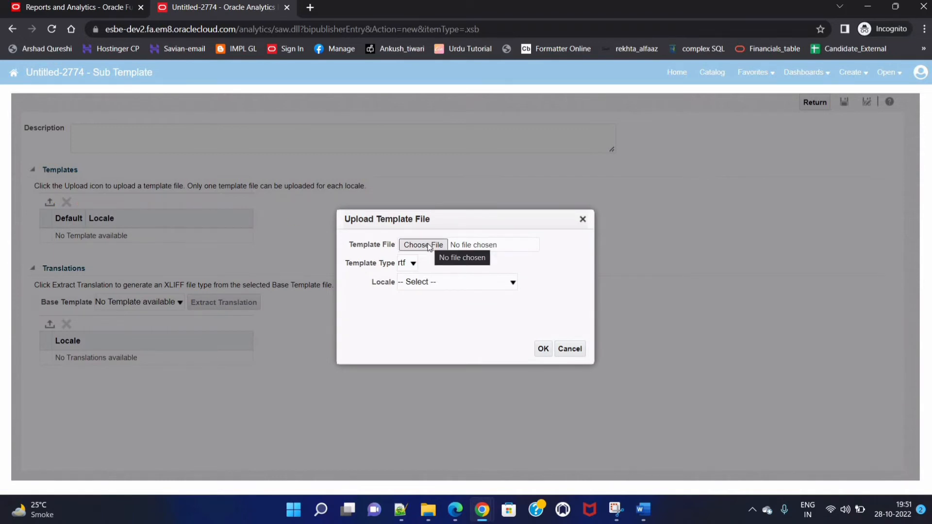
mouse_move(427, 245)
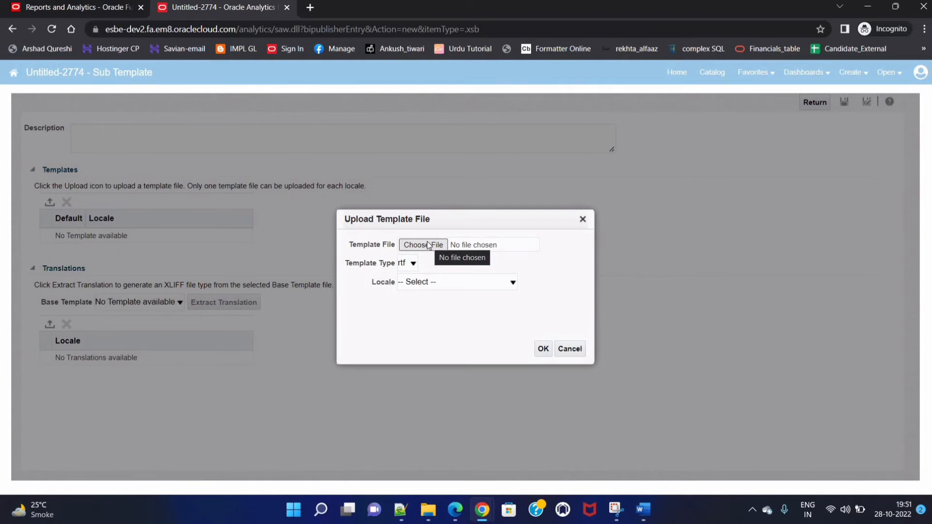
left_click(422, 245)
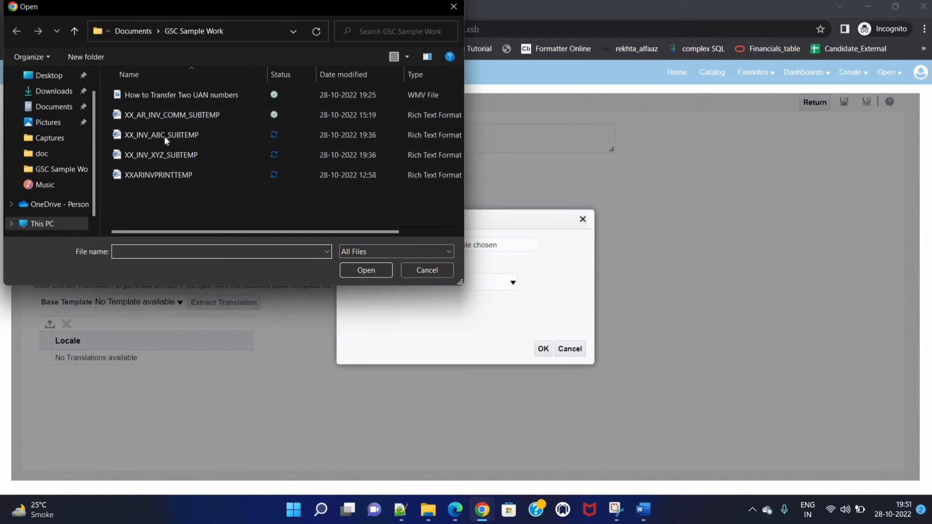
double_click(160, 134)
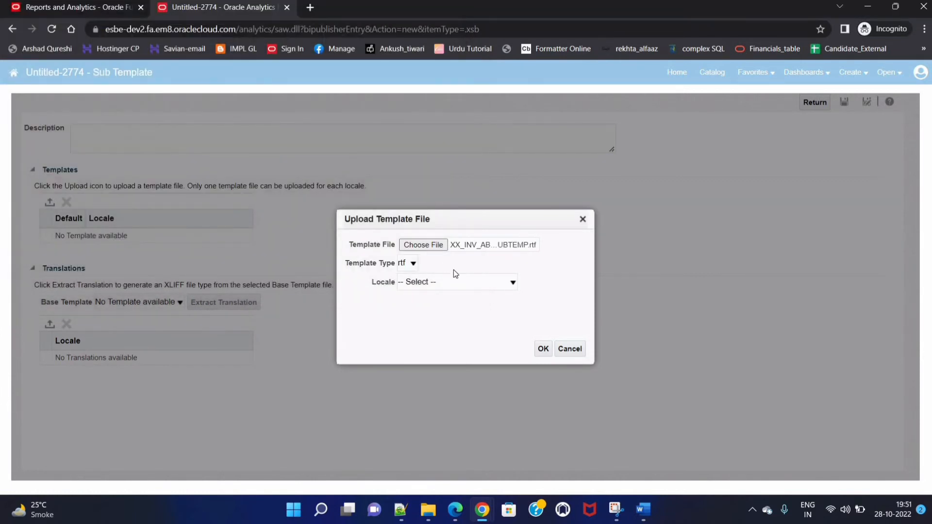
left_click(456, 282)
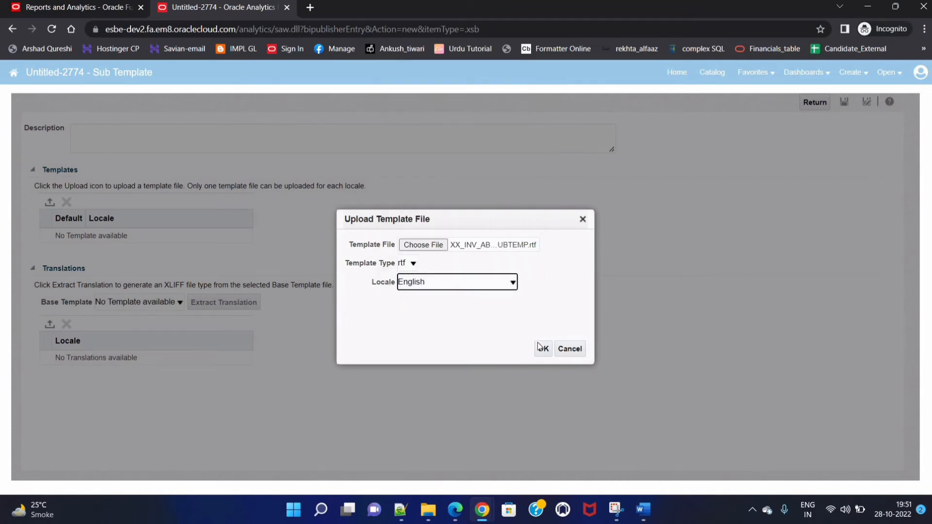
left_click(541, 349)
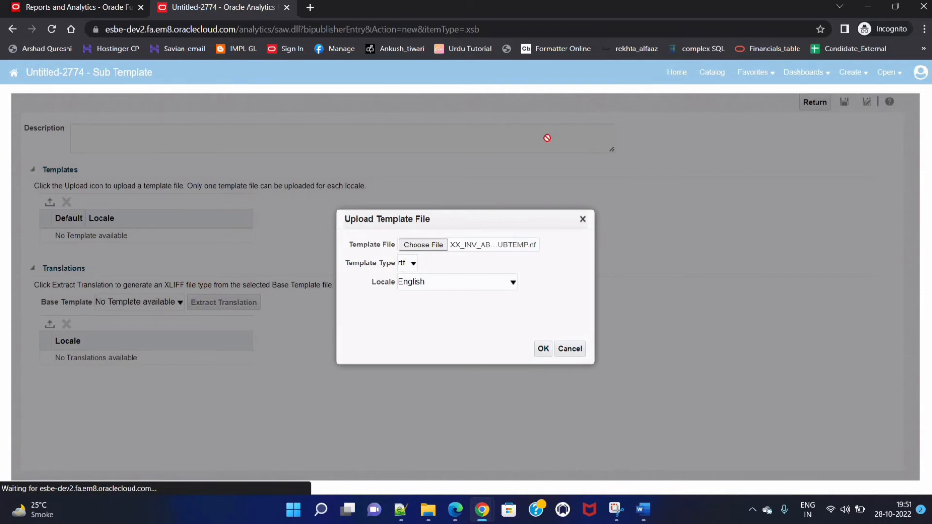
left_click(541, 348)
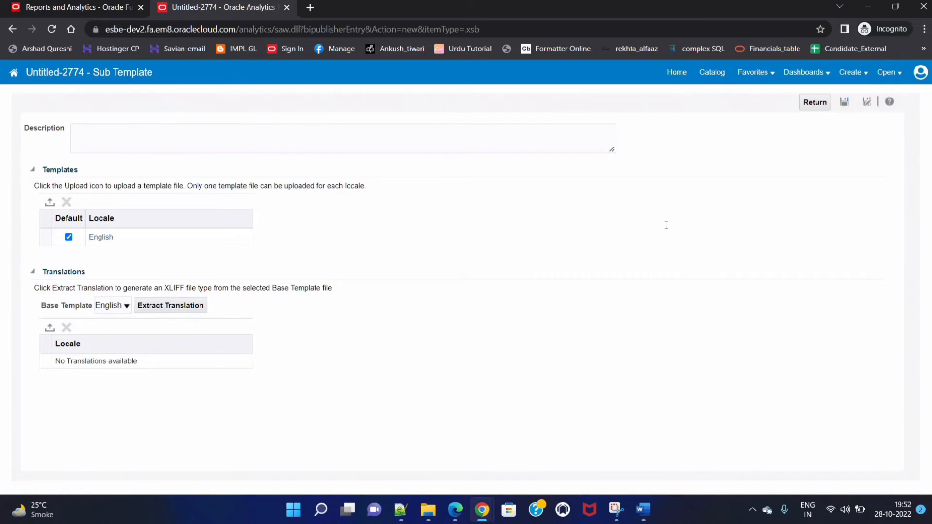
left_click(843, 102)
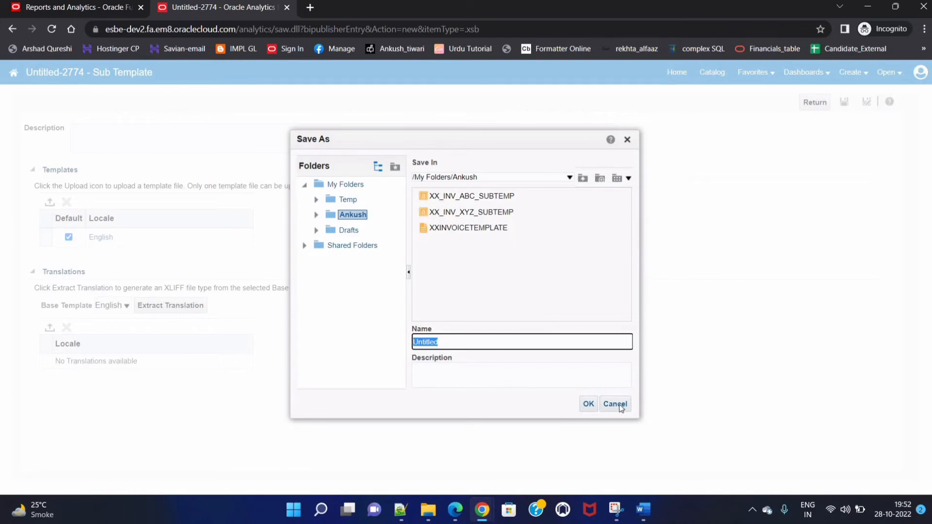
left_click(614, 404)
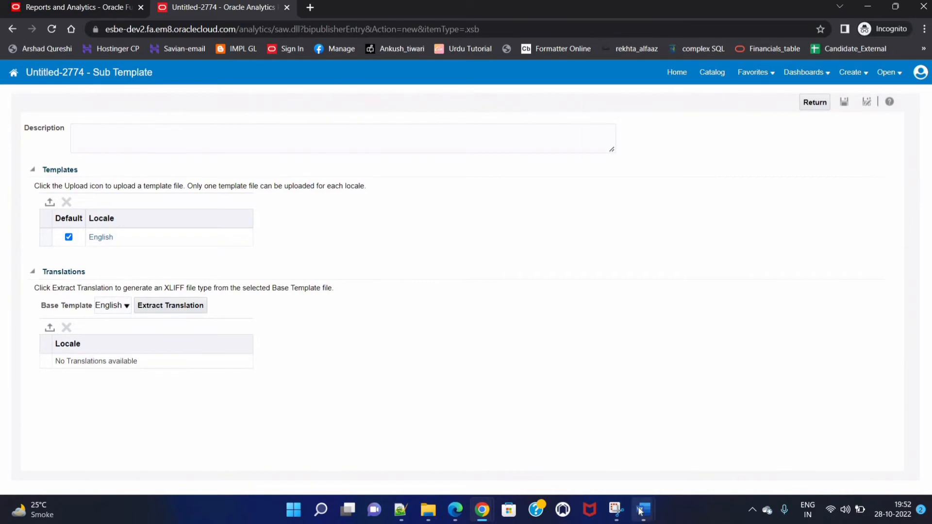
left_click(642, 509)
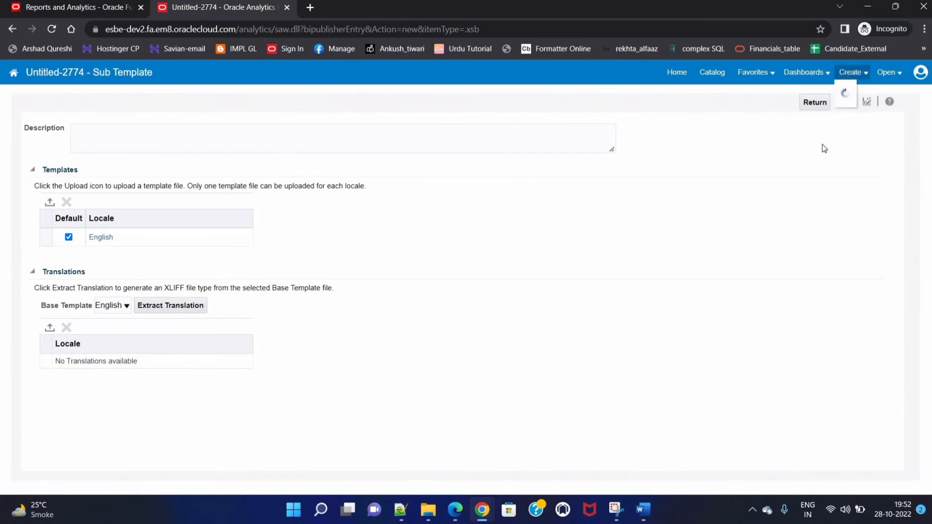
- Create a new Report and cancel out of the guided Create Report wizard
left_click(851, 71)
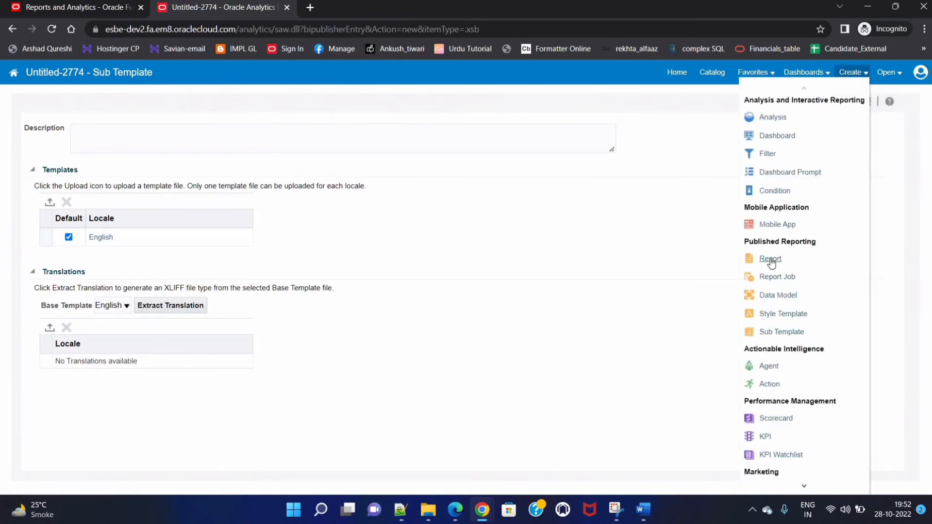
left_click(769, 258)
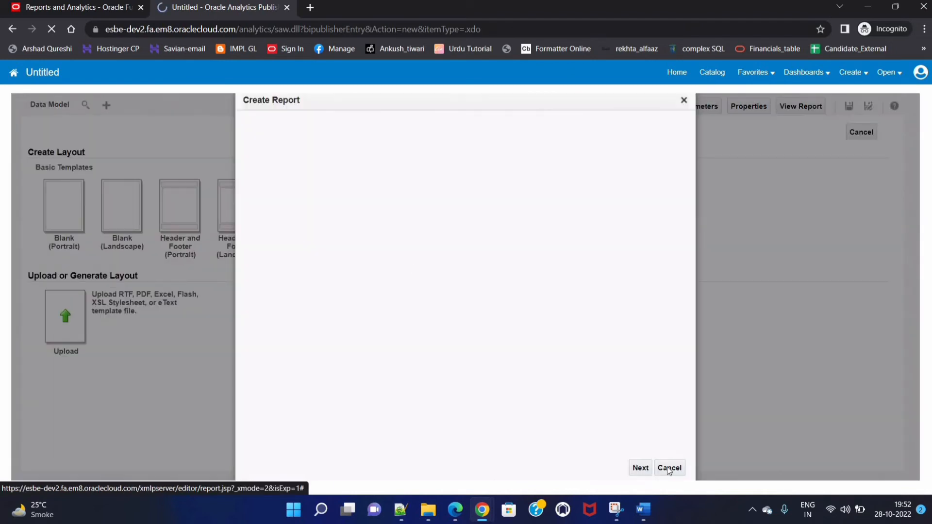
mouse_move(73, 308)
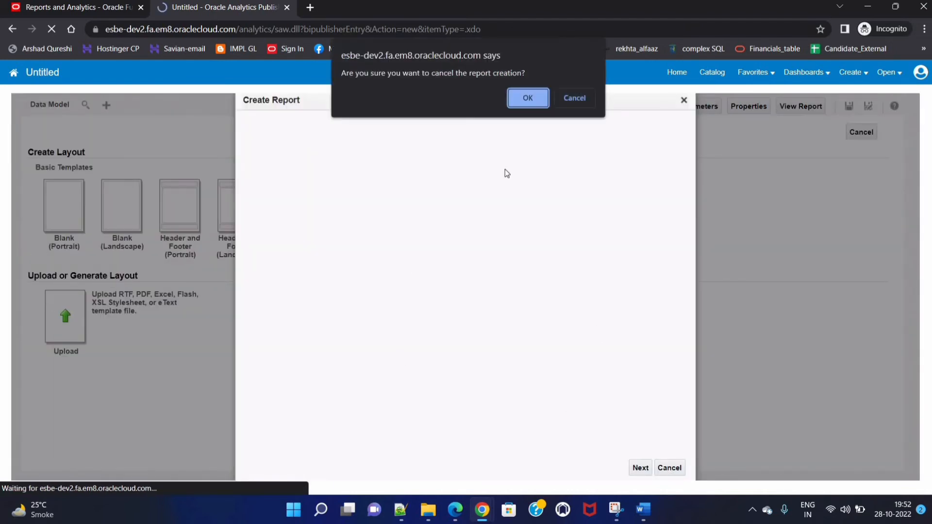
left_click(574, 97)
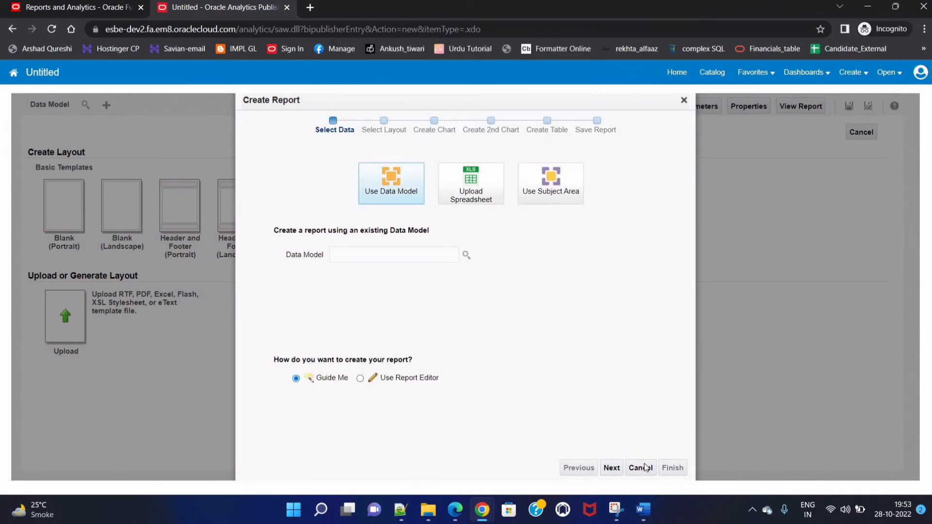
left_click(639, 468)
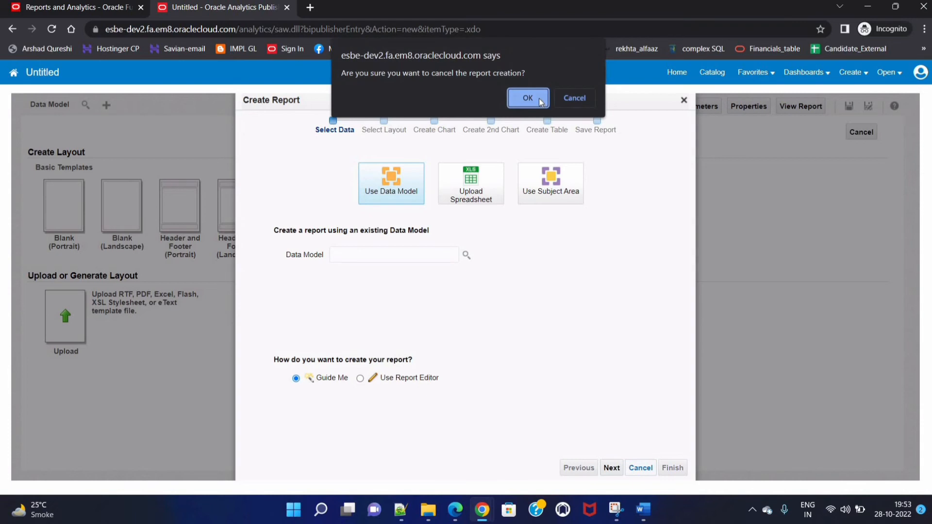
left_click(526, 98)
type("O")
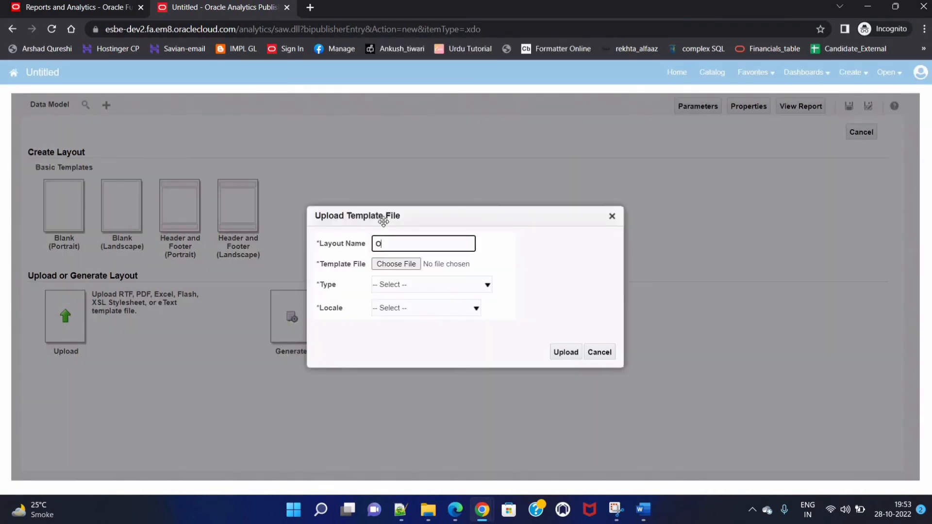
- Prepare layout 'Output' from XXARINVPRINTTEMP.rtf as an English RTF Template, then cancel the upload
type("utput")
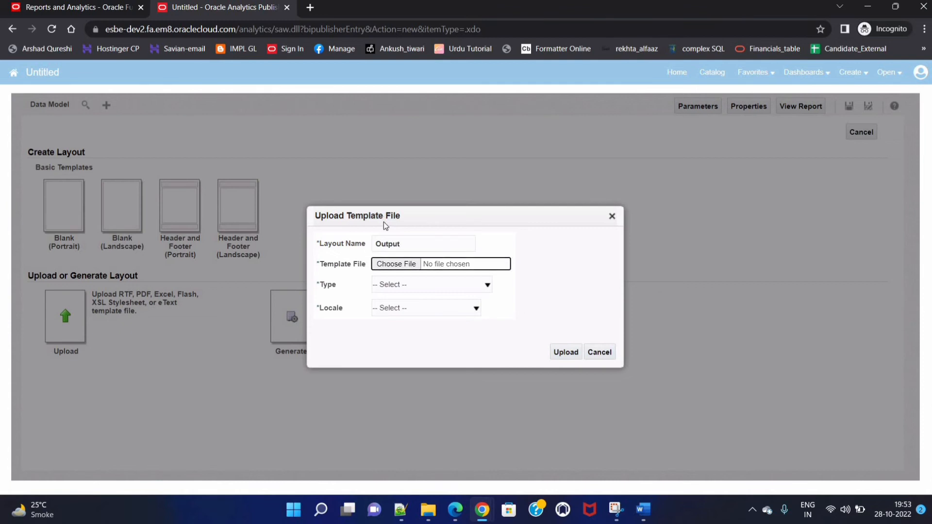
left_click(396, 264)
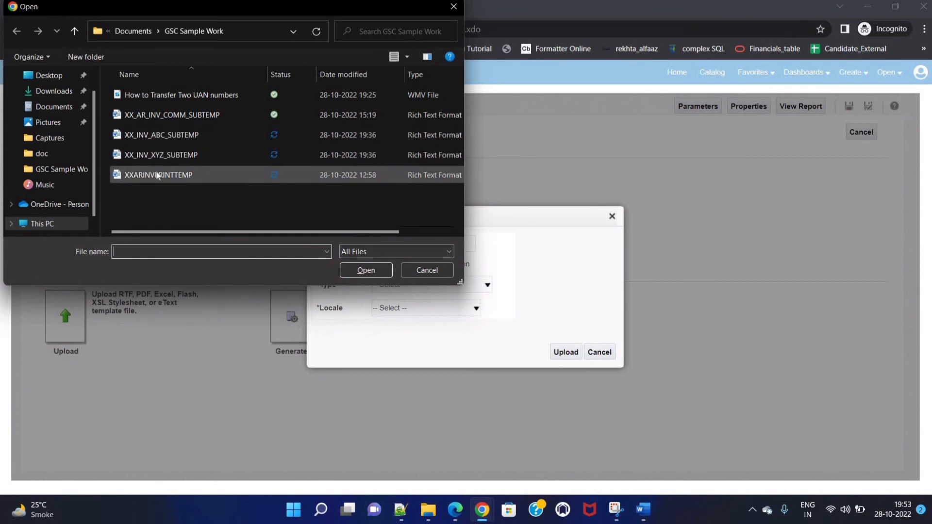
left_click(430, 284)
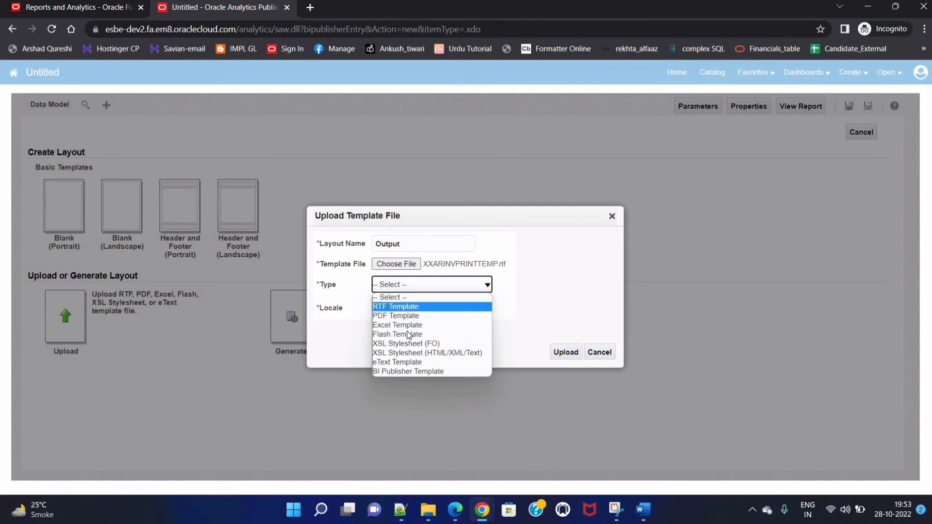
mouse_move(397, 325)
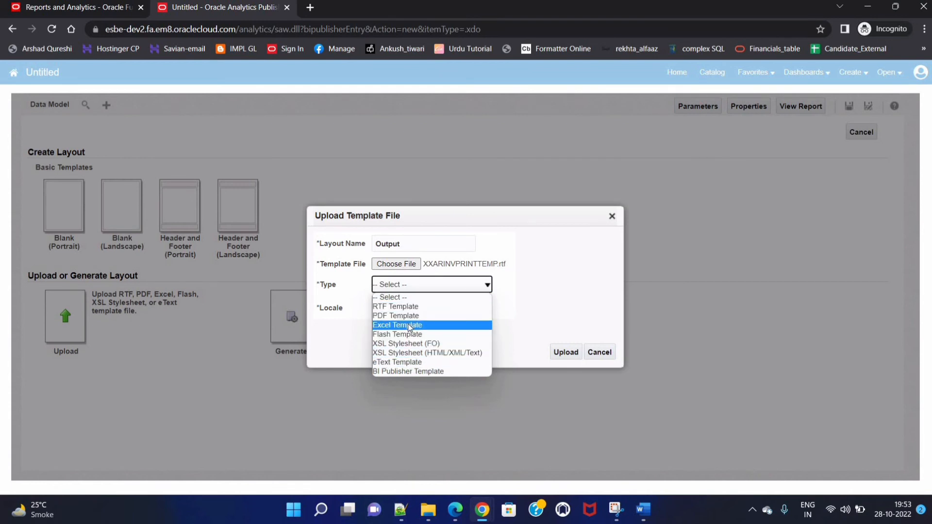
mouse_move(395, 307)
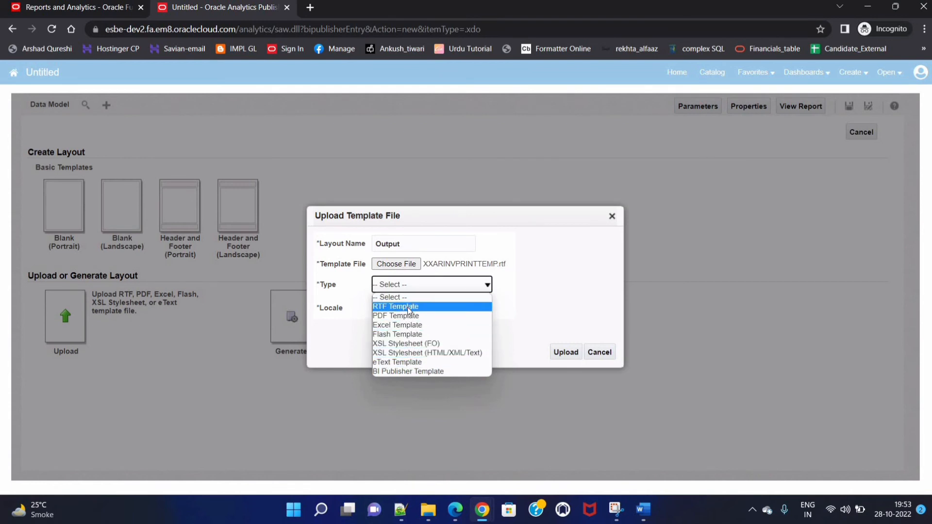
left_click(424, 308)
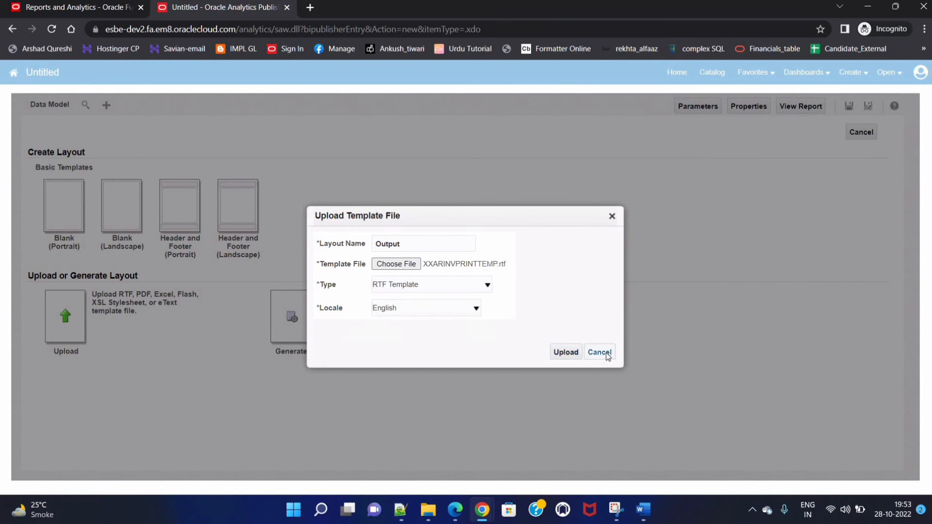
left_click(599, 352)
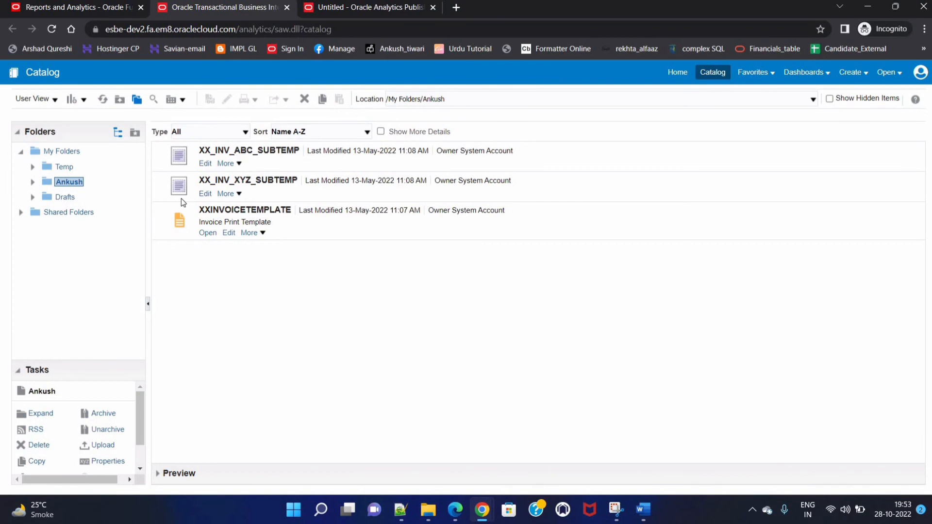
mouse_move(187, 206)
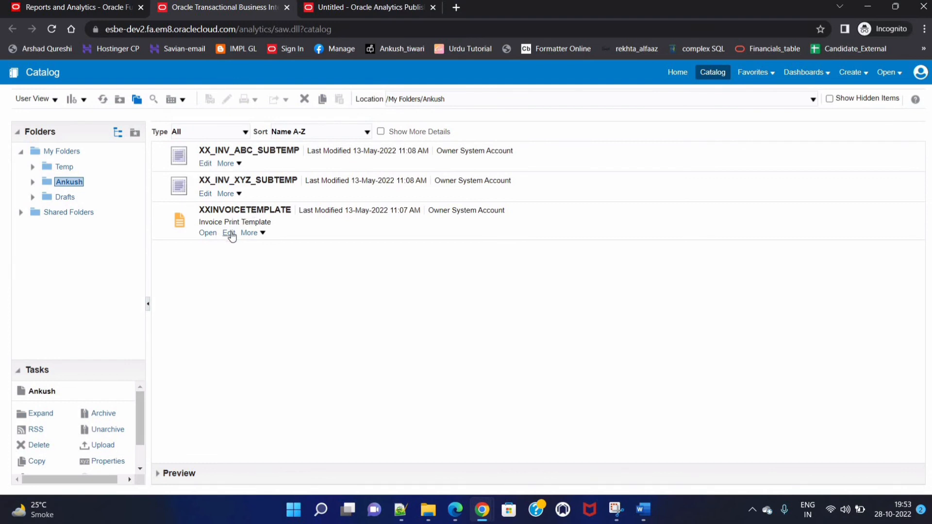
- Edit the XXINVOICETEMPLATE report in the Ankush folder
left_click(228, 232)
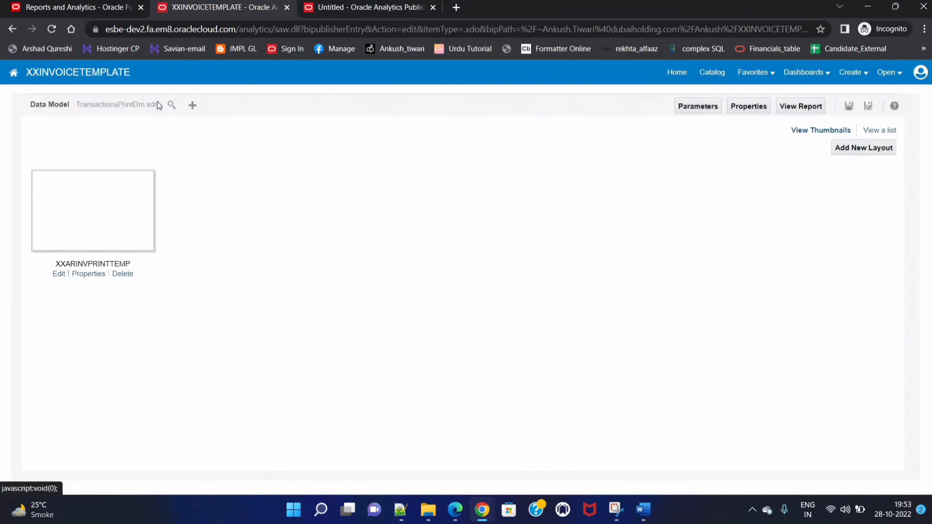
mouse_move(493, 273)
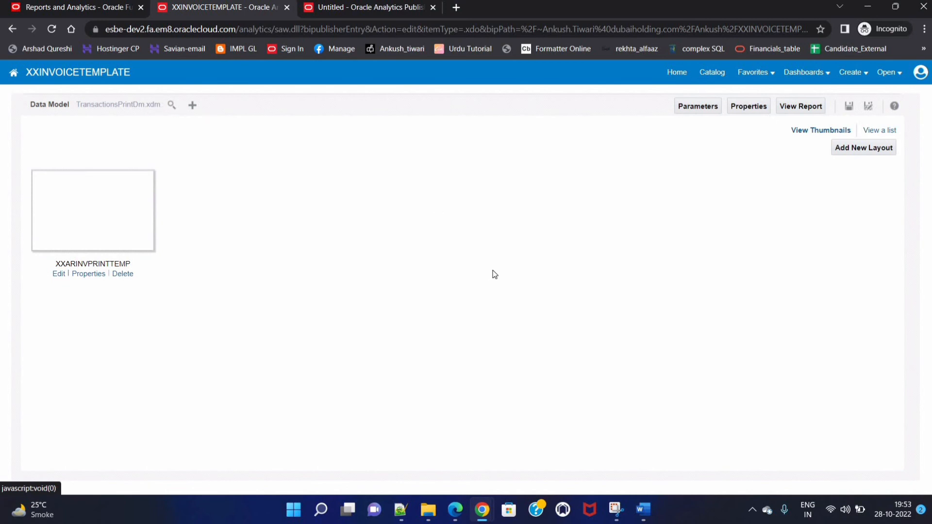
mouse_move(642, 510)
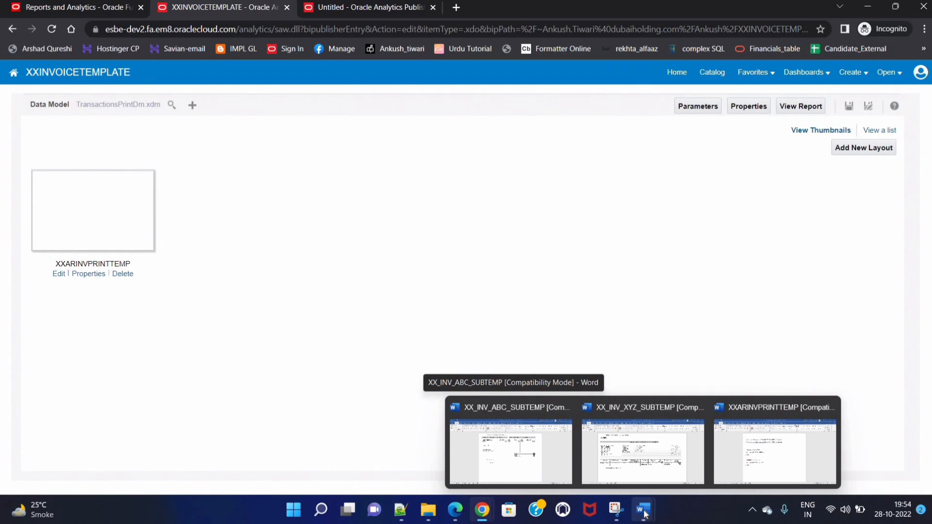
mouse_move(687, 482)
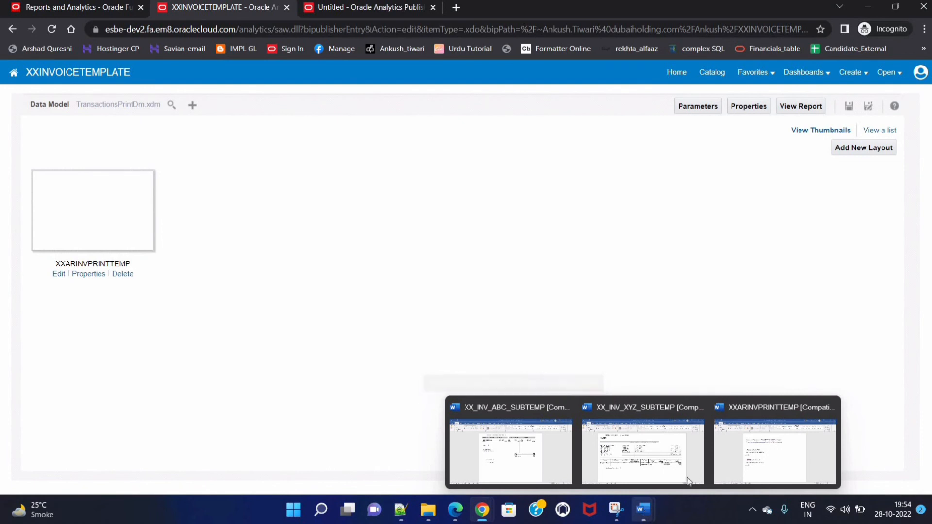